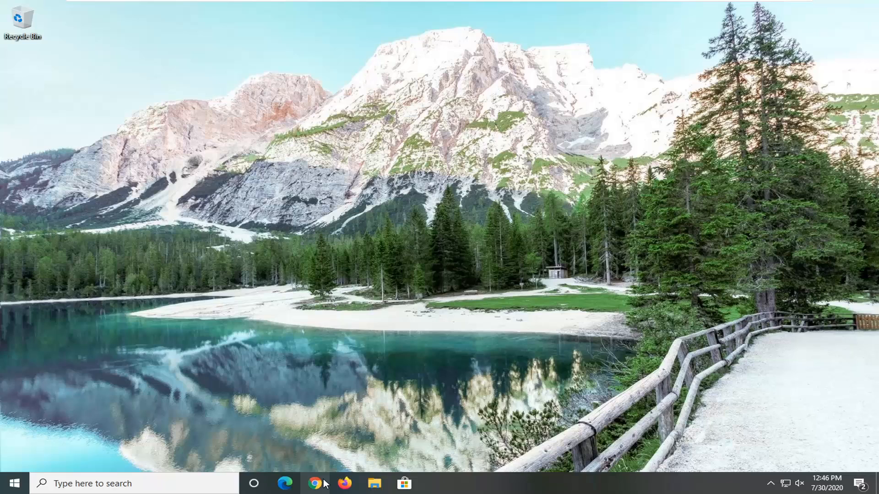
# Launch Chrome from the taskbar and load google.com
pyautogui.click(315, 483)
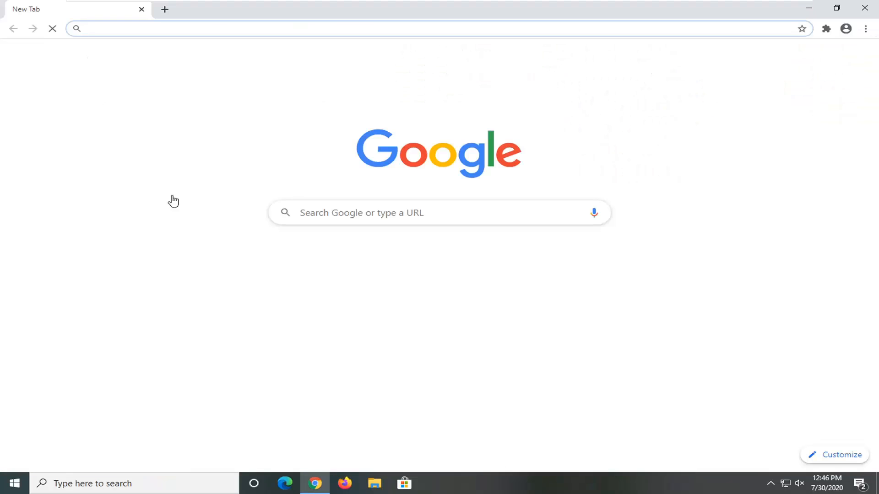
pyautogui.write('google.com')
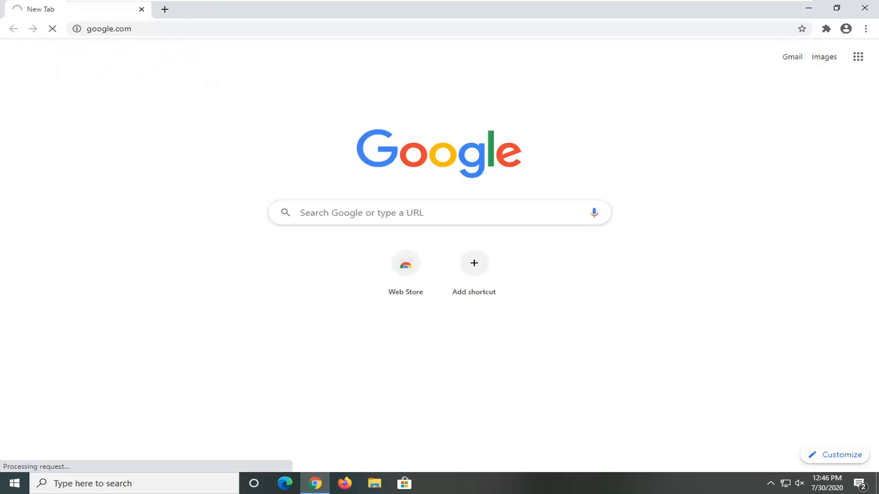
pyautogui.moveTo(222, 211)
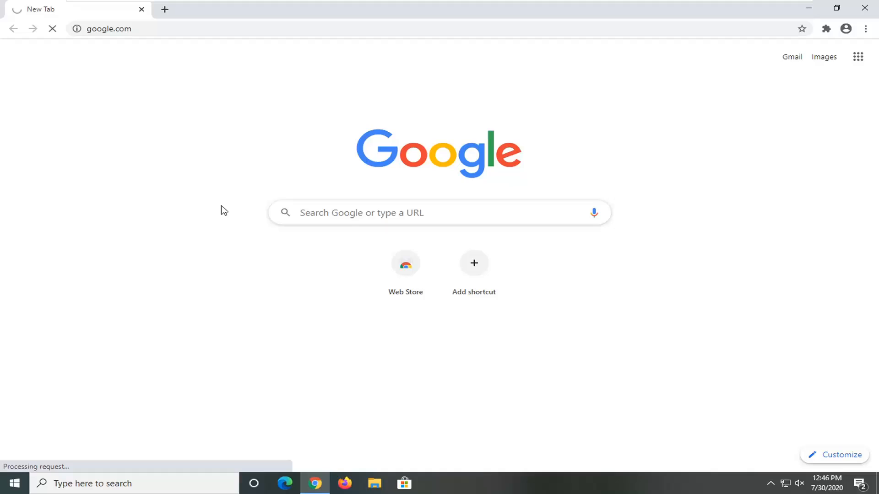
pyautogui.click(101, 28)
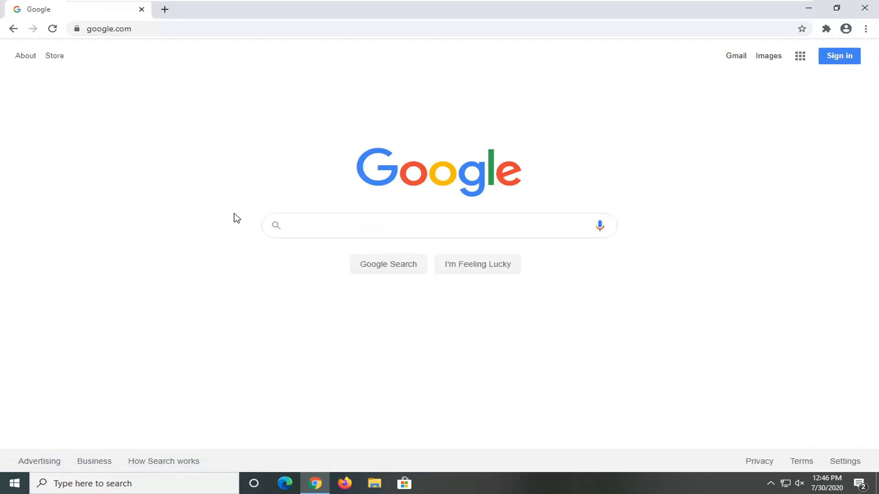
# Search Google for "hp bios update"
pyautogui.click(437, 225)
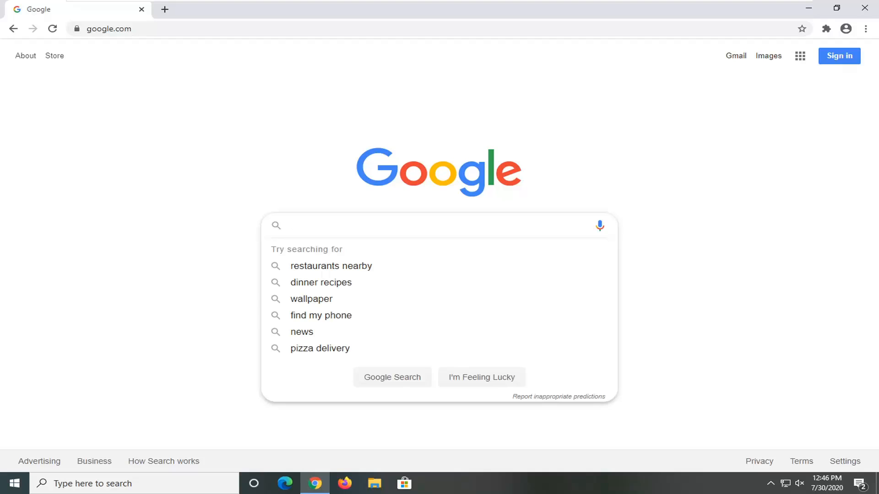
pyautogui.write('hp bios update')
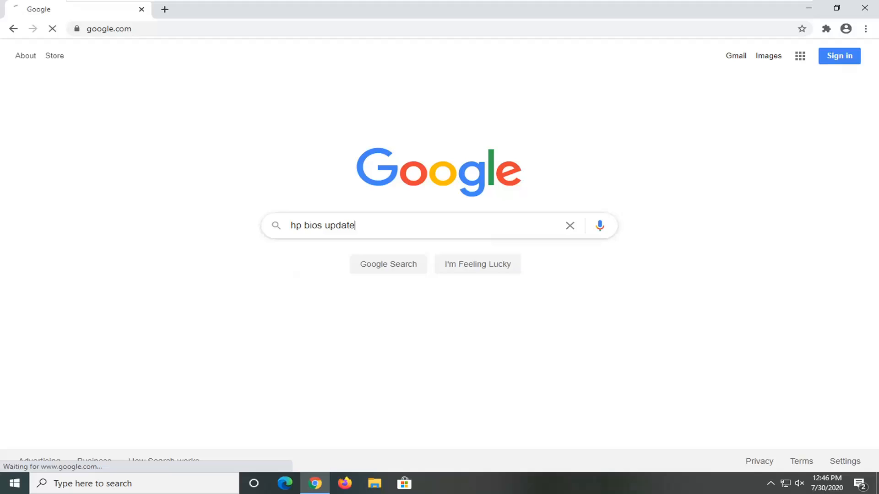
pyautogui.press('Enter')
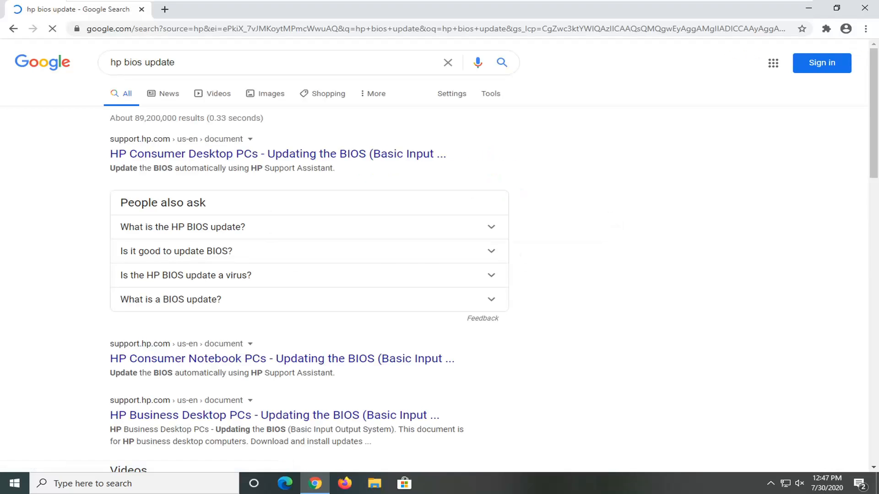
pyautogui.moveTo(141, 139)
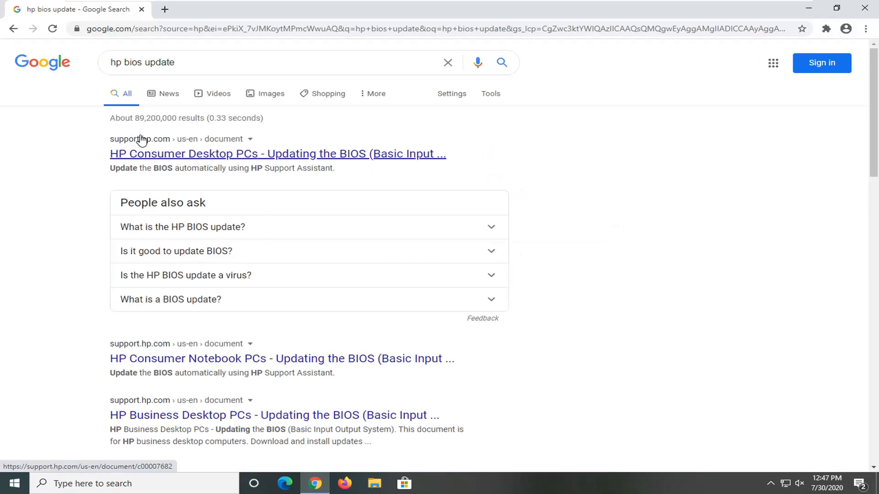
# Open the HP Consumer Desktop PCs BIOS article and expand the HP Support Assistant automatic-update steps
pyautogui.click(278, 153)
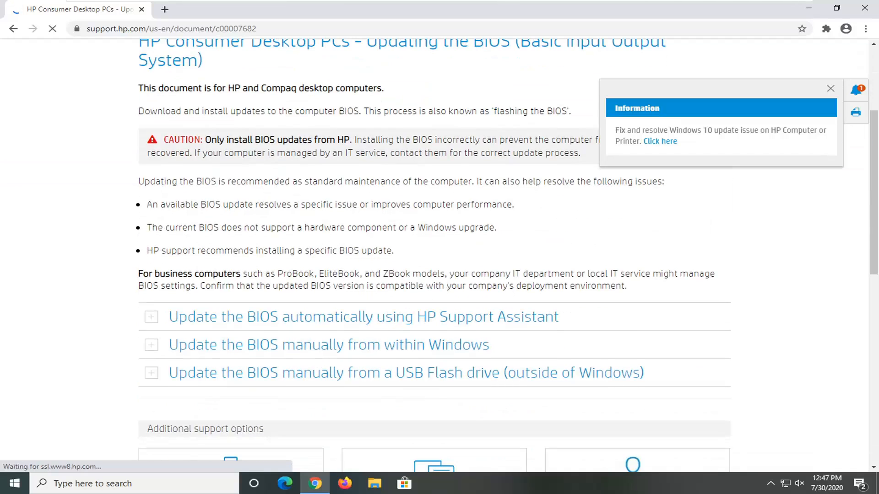
pyautogui.scroll(-3)
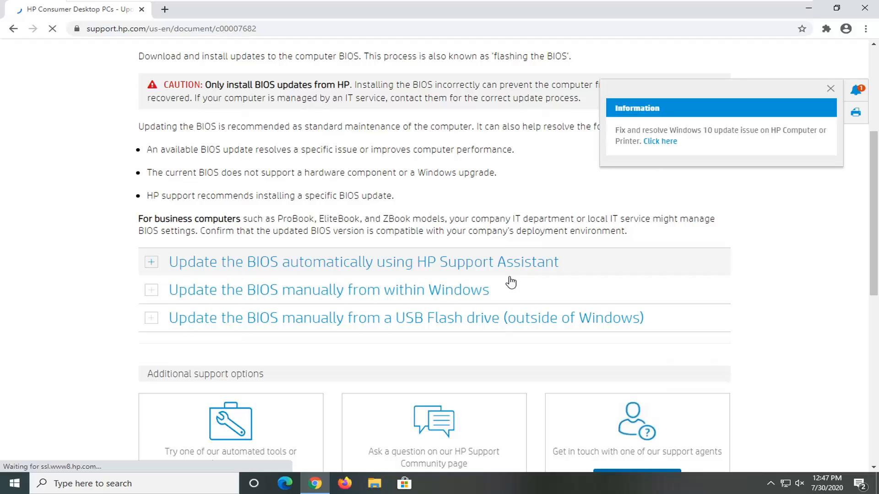
pyautogui.click(151, 262)
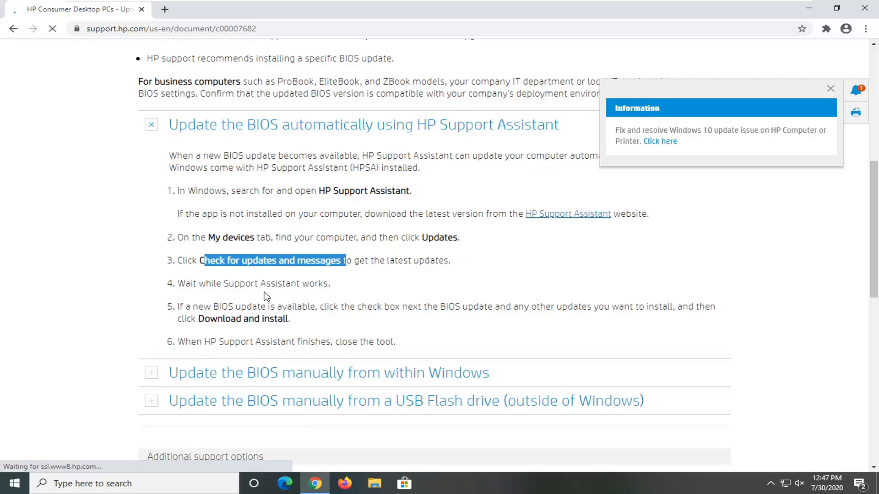
pyautogui.moveTo(319, 318)
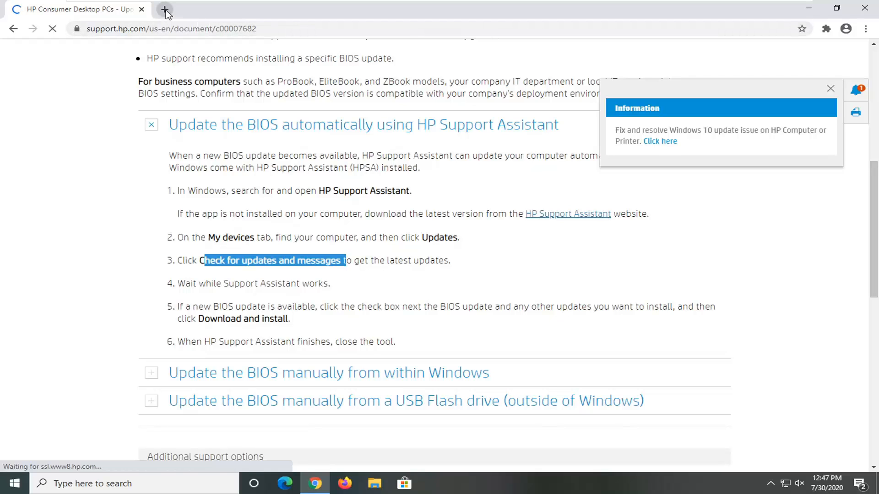
# Search "dell bios update" in a new tab and open the Dell BIOS Updates | Dell US result
pyautogui.write('dell bios')
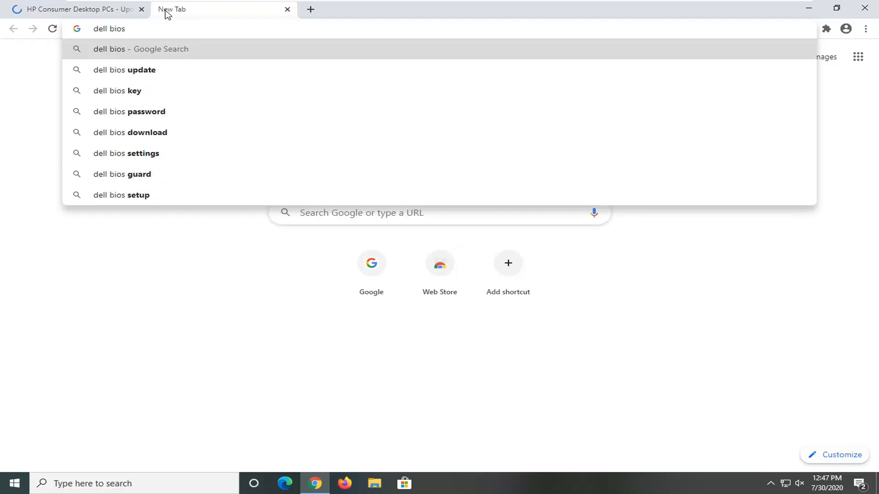
pyautogui.click(125, 69)
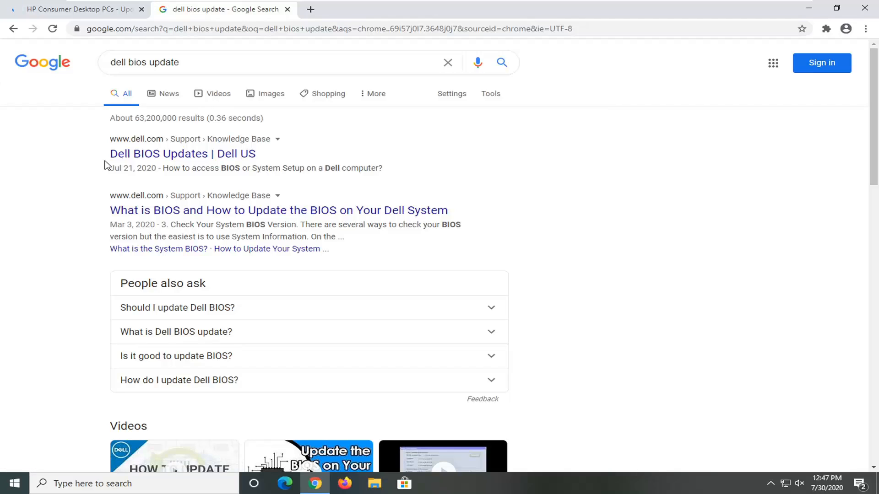
pyautogui.click(183, 154)
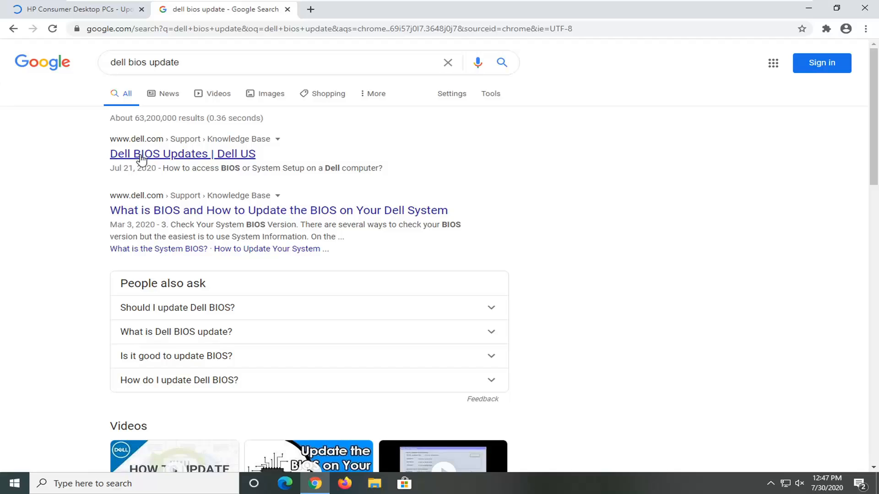
pyautogui.click(182, 154)
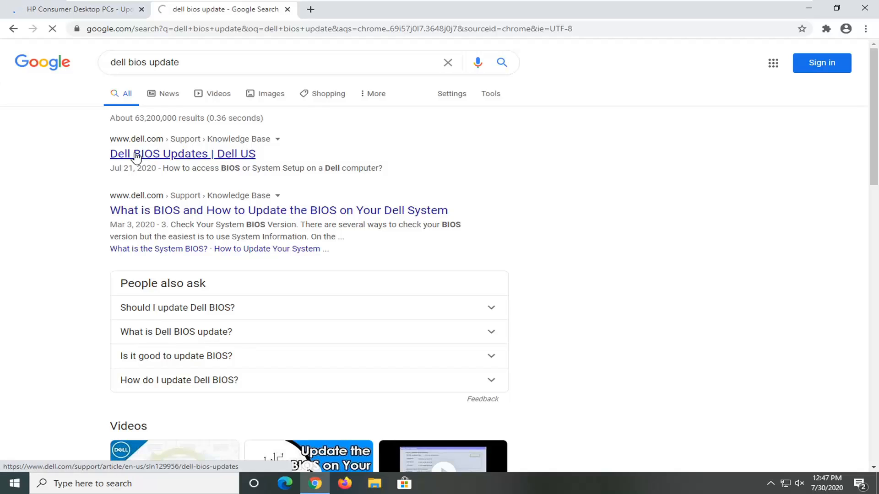
# In the Dell BIOS Updates FAQ, expand 'How to download the latest BIOS for a Dell computer?'
pyautogui.click(182, 154)
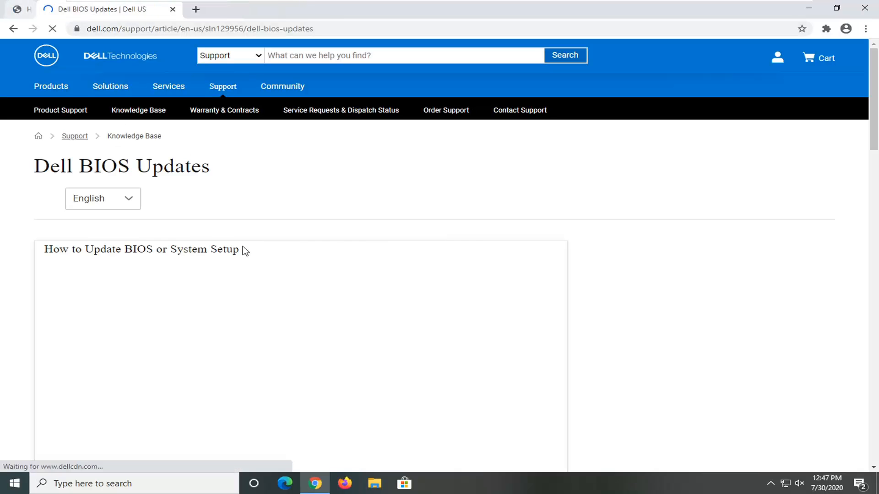
pyautogui.scroll(-3)
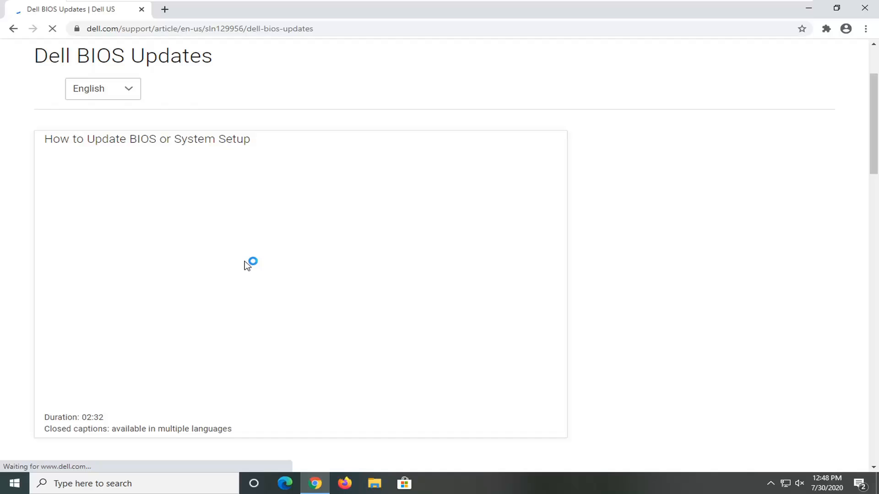
pyautogui.scroll(-3)
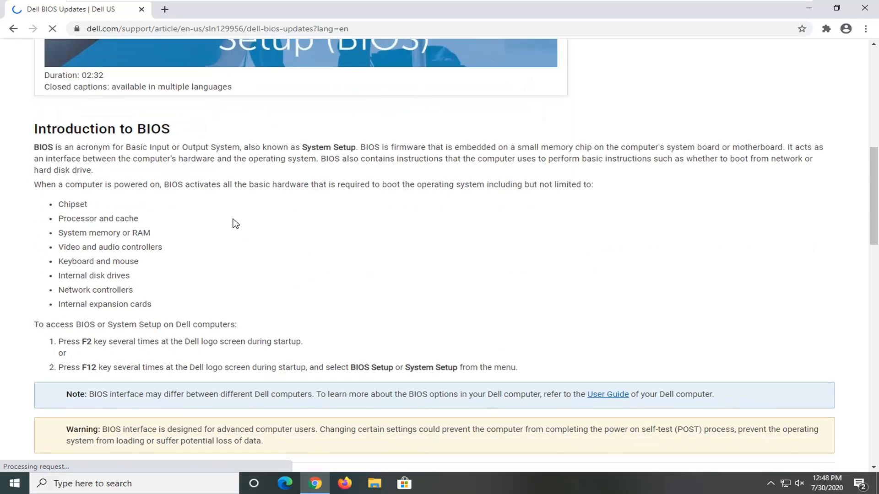
pyautogui.scroll(-3)
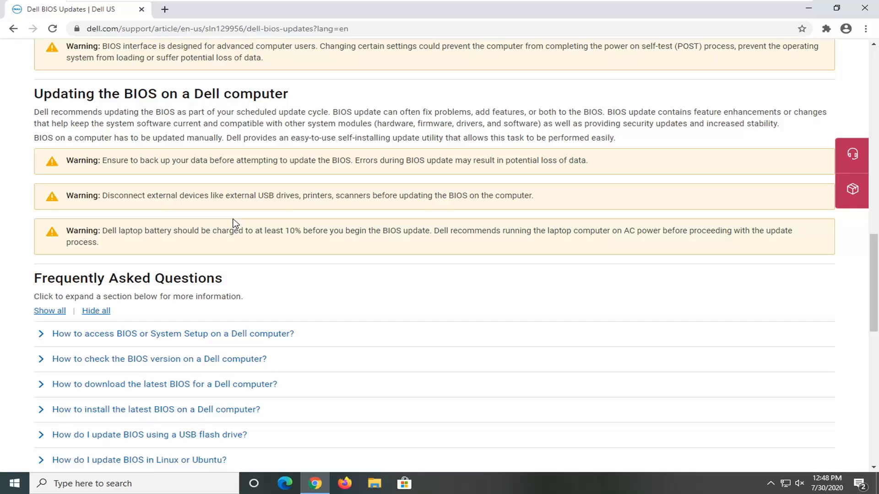
pyautogui.scroll(-3)
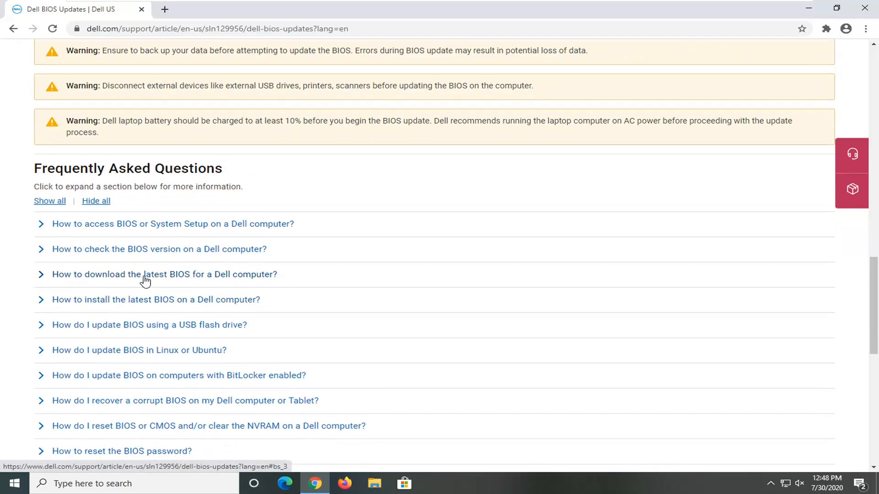
pyautogui.click(164, 274)
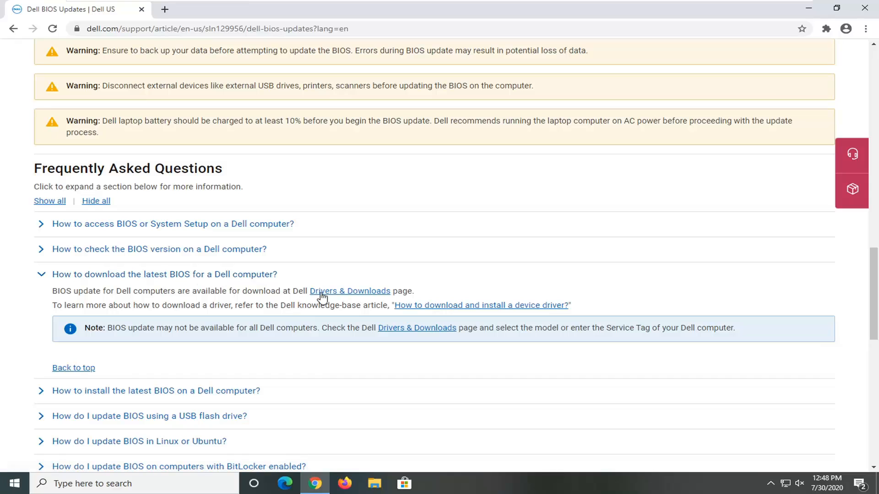
pyautogui.moveTo(348, 294)
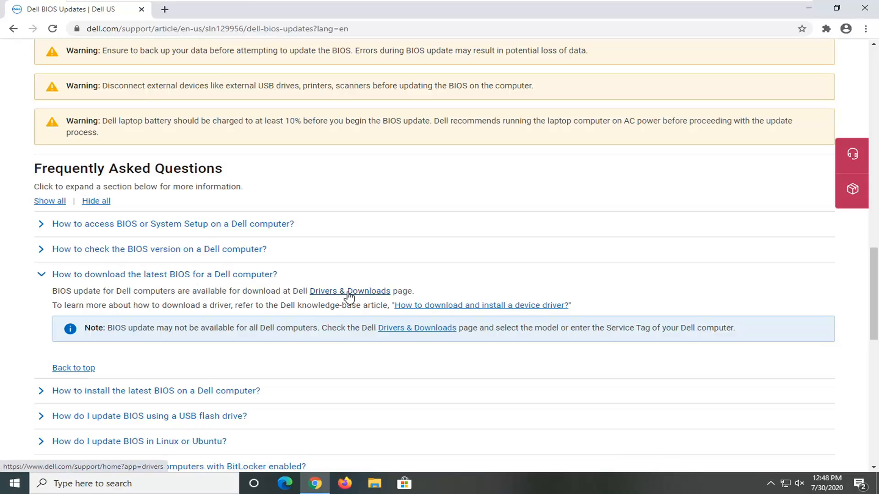
pyautogui.click(349, 291)
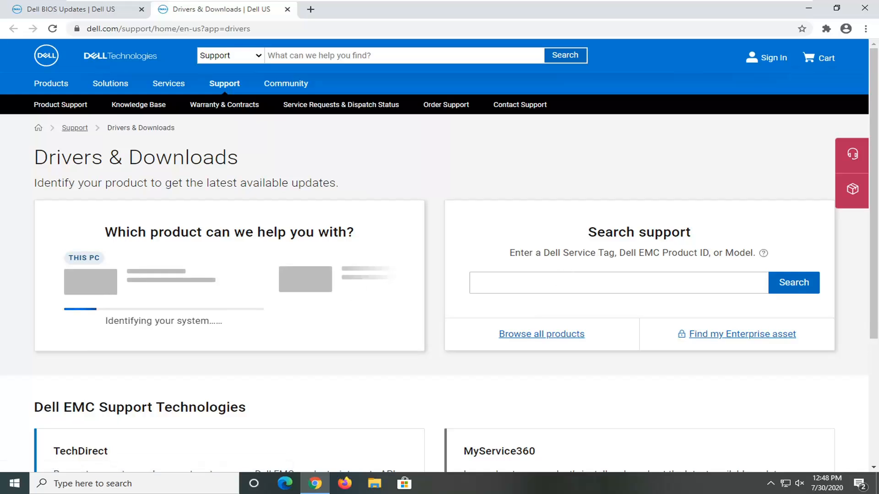
pyautogui.scroll(-3)
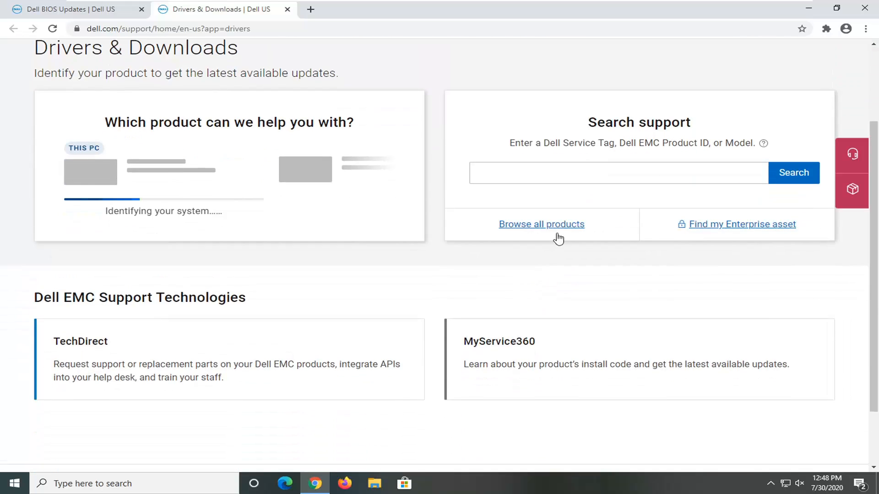
pyautogui.scroll(3)
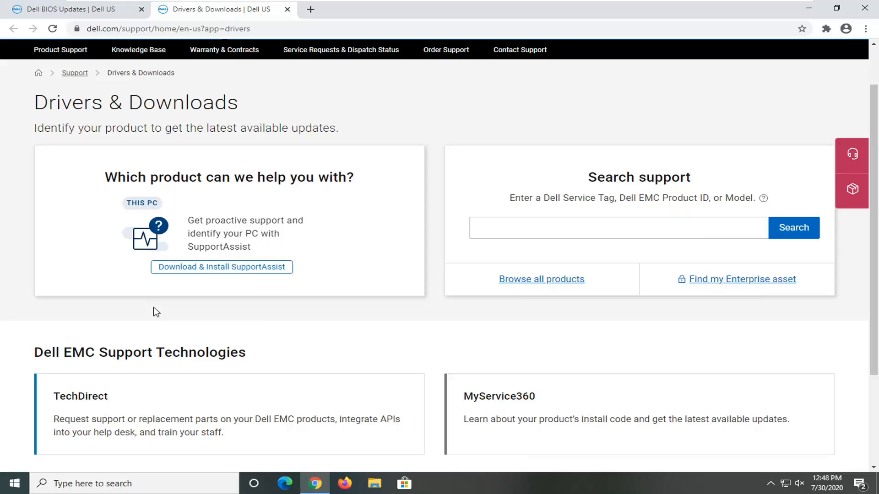
pyautogui.moveTo(279, 279)
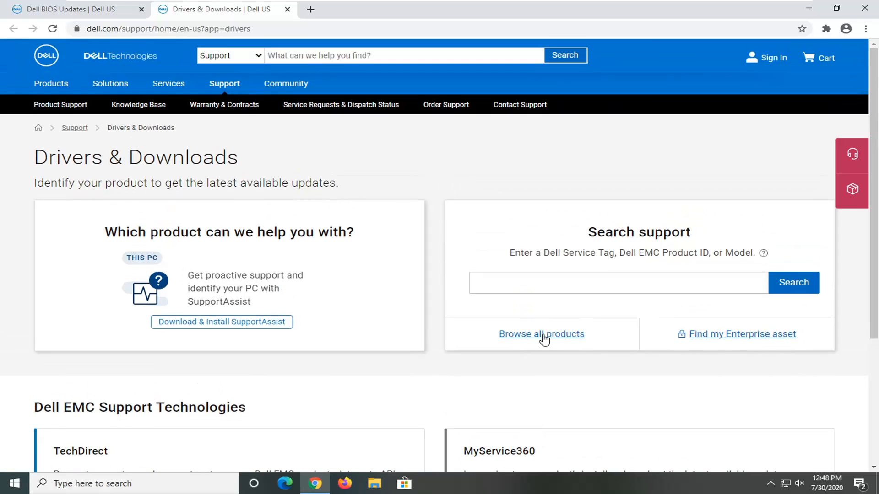
pyautogui.click(541, 334)
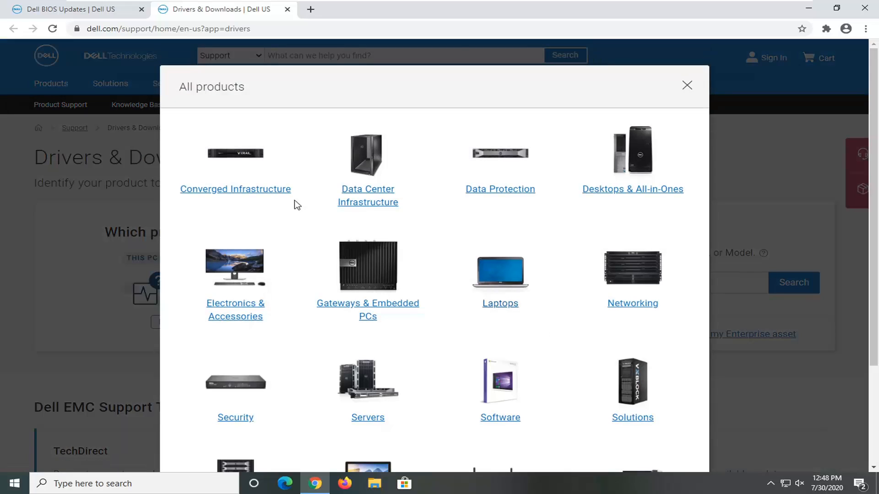
pyautogui.click(687, 85)
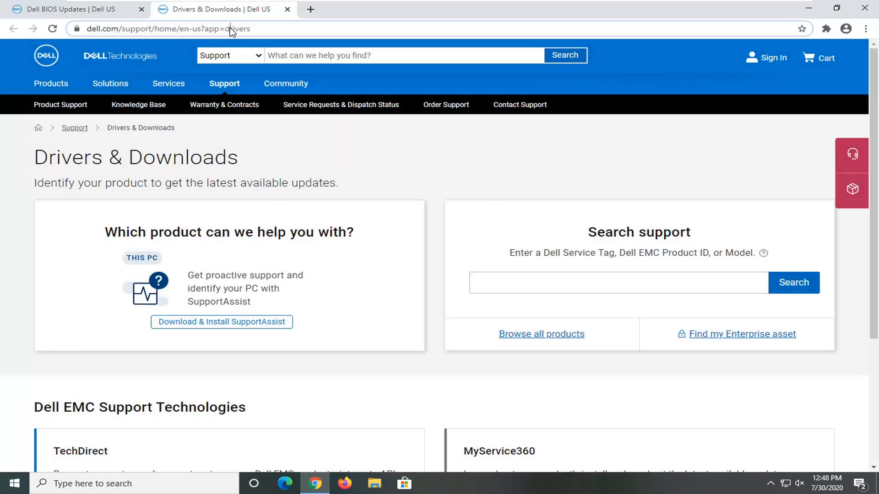
pyautogui.click(169, 28)
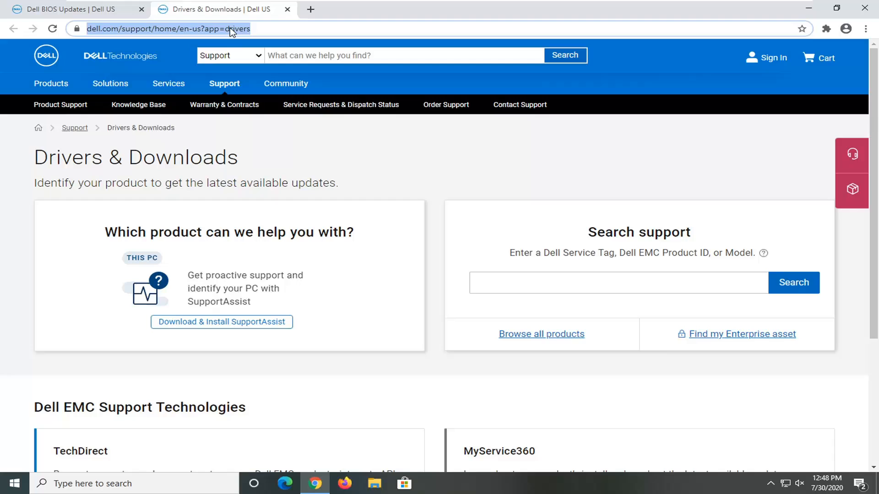
# Search "acer bios update" and open the Upgrade Assistant Tool - Acer result
pyautogui.write('acer')
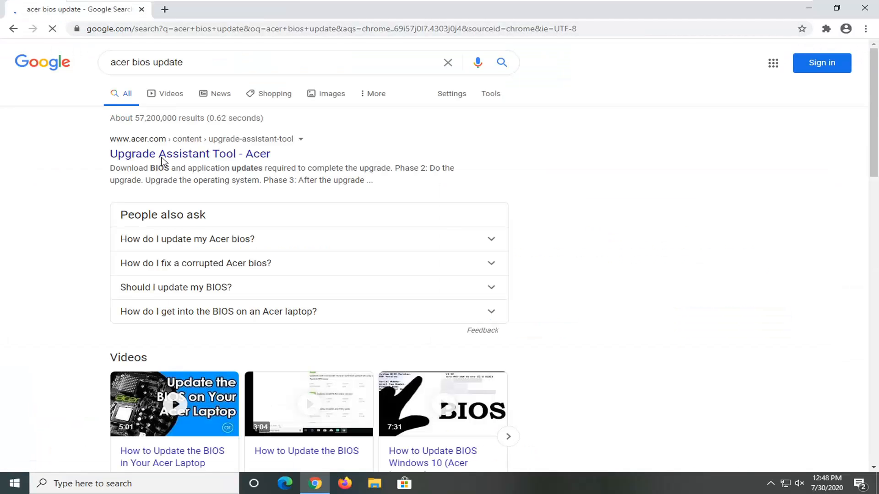
pyautogui.click(189, 154)
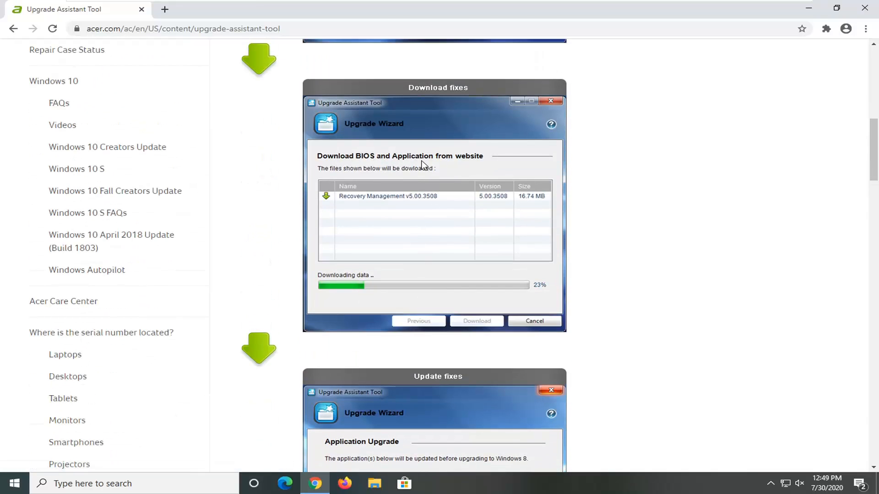
# Scroll through the Acer Upgrade Assistant Tool page's upgrade phases
pyautogui.scroll(-3)
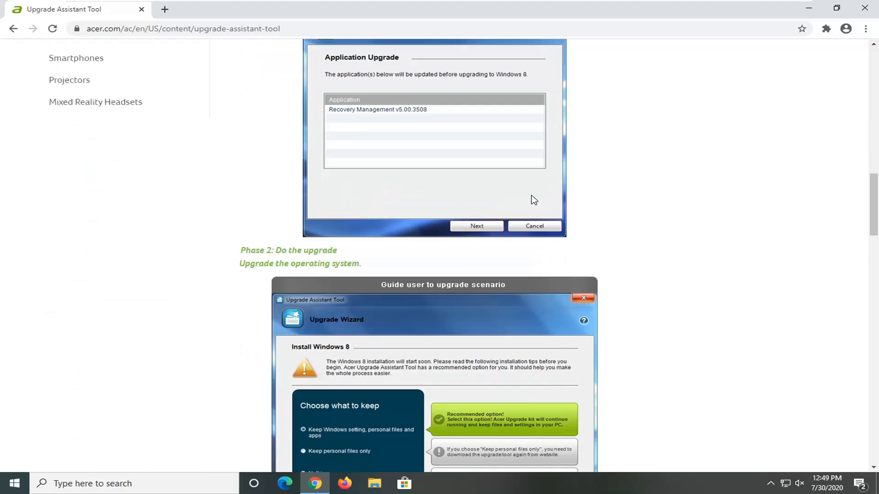
pyautogui.scroll(-3)
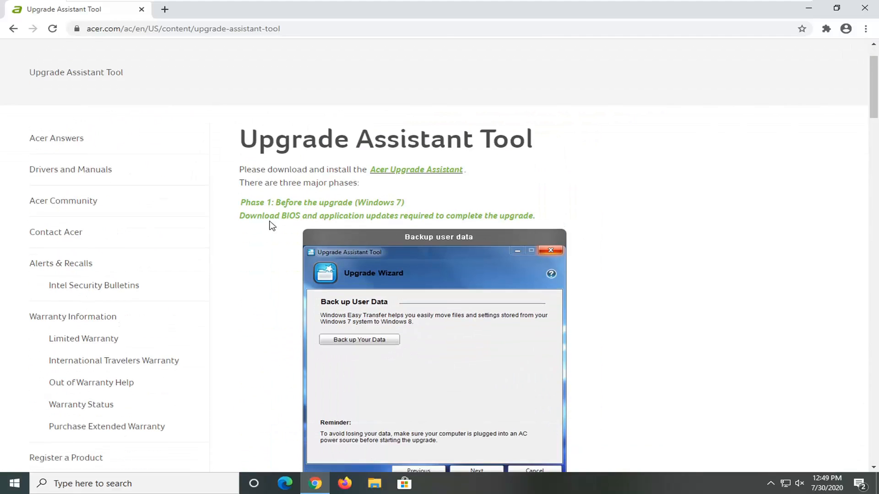
pyautogui.moveTo(415, 170)
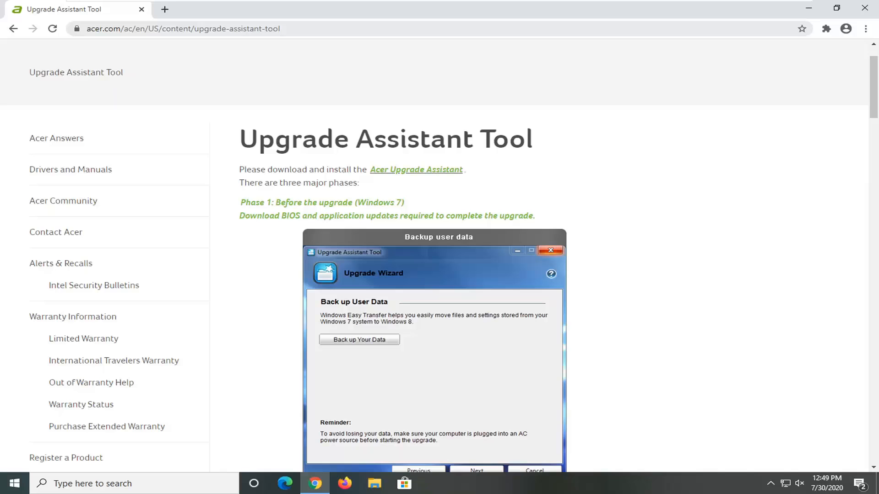
# Search Google for "asus bios update" from the address bar suggestion
pyautogui.click(183, 28)
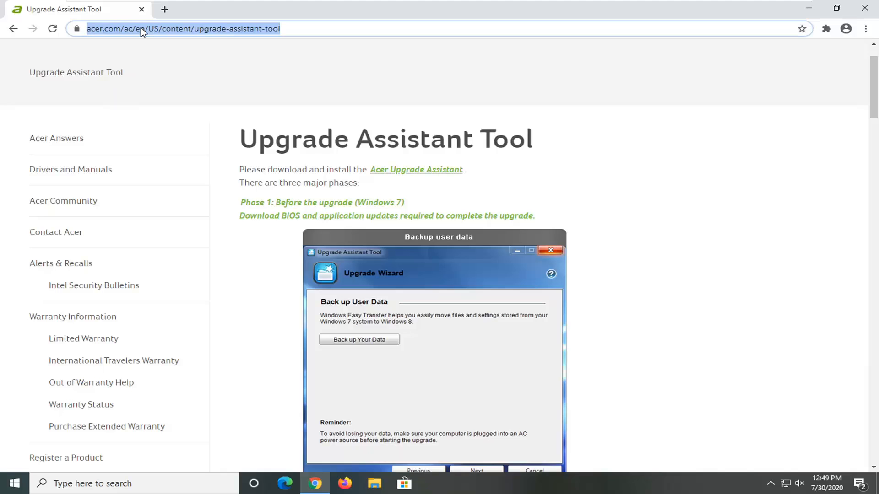
pyautogui.write('asus')
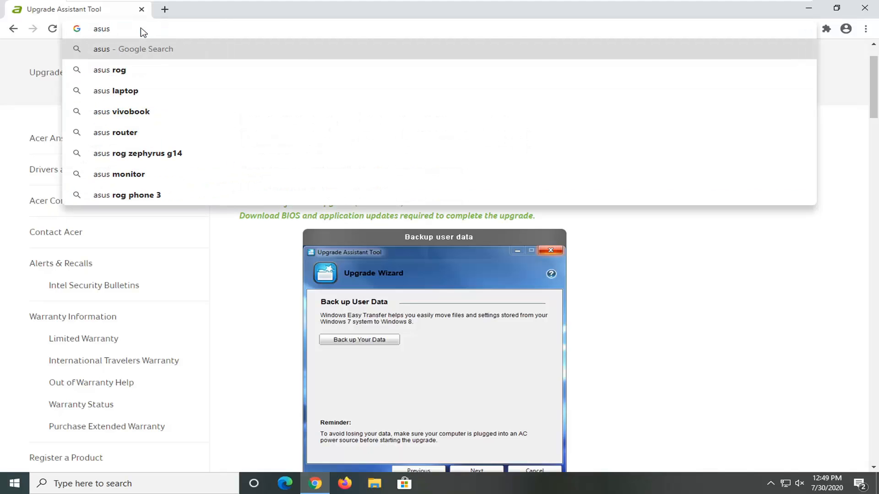
pyautogui.write('bios')
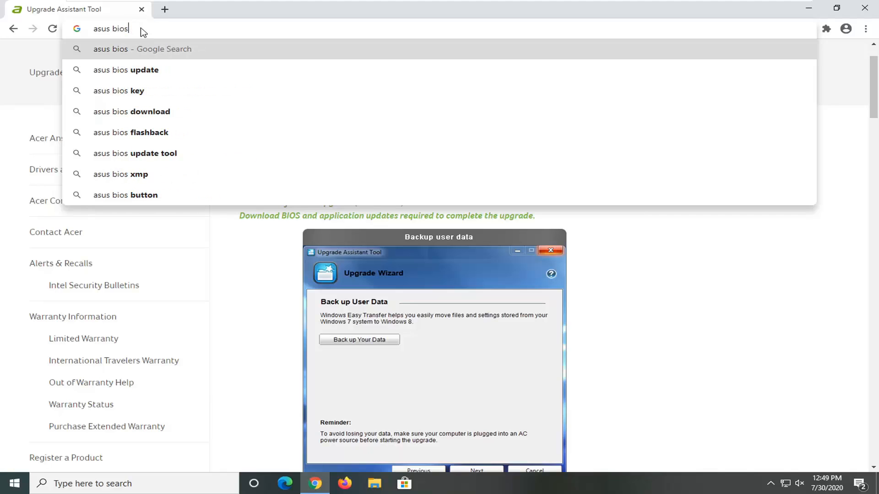
pyautogui.click(126, 70)
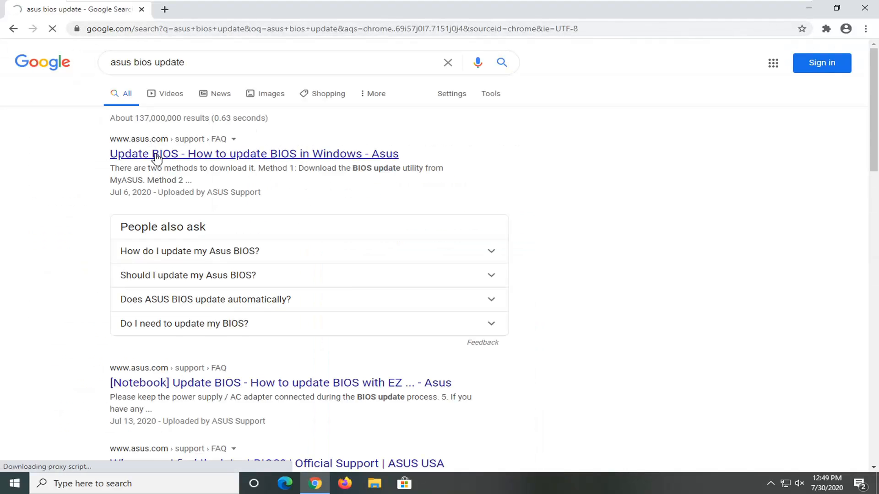
# Open the ASUS 'How to update BIOS in Windows' FAQ and review its steps
pyautogui.click(254, 154)
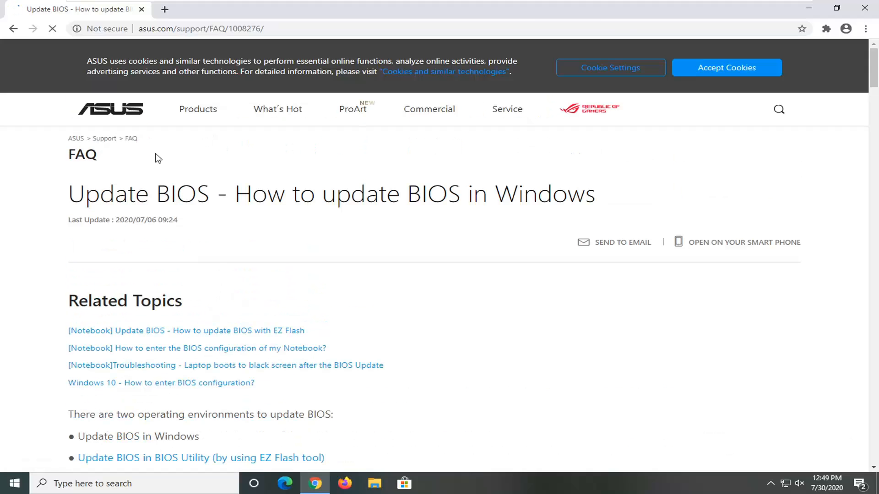
pyautogui.scroll(-3)
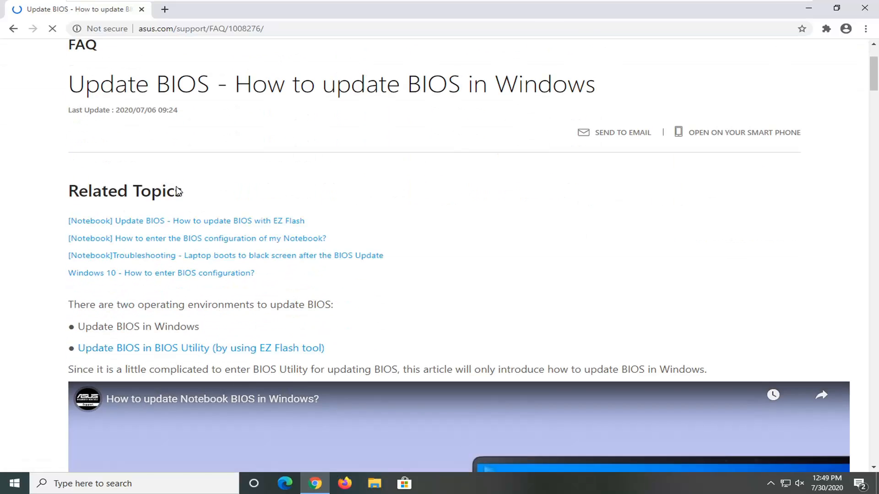
pyautogui.scroll(-3)
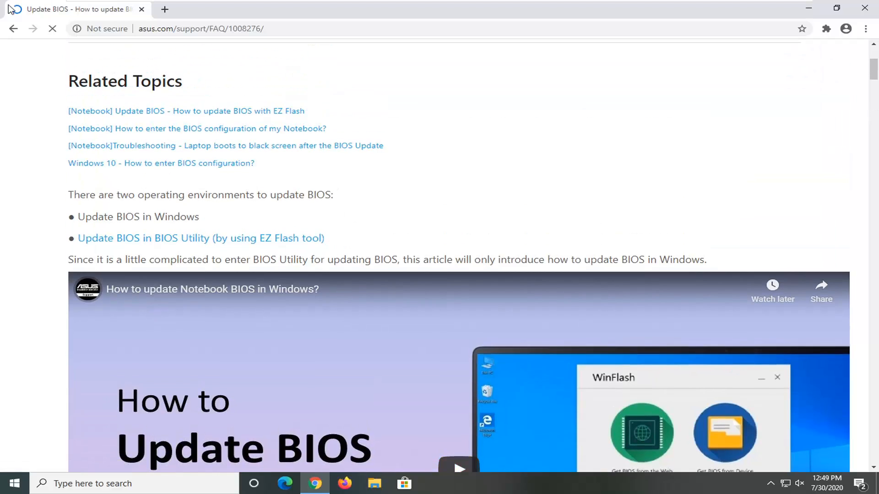
pyautogui.scroll(-3)
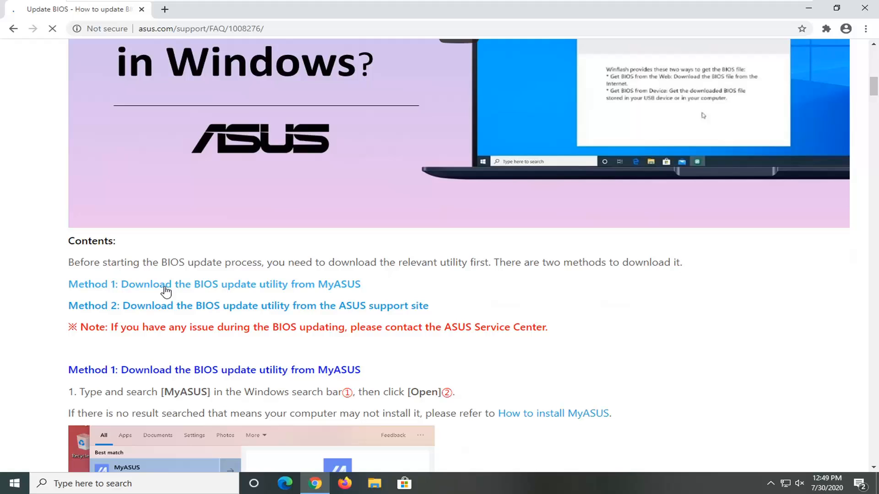
pyautogui.click(165, 284)
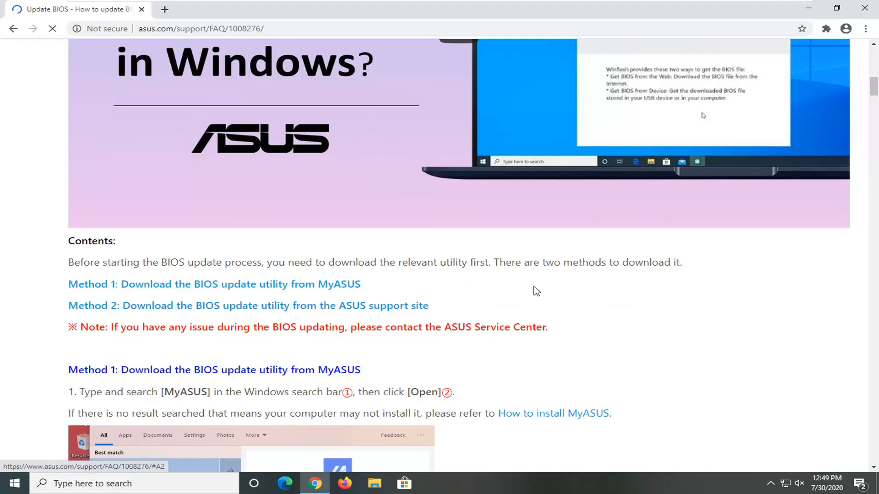
pyautogui.scroll(-3)
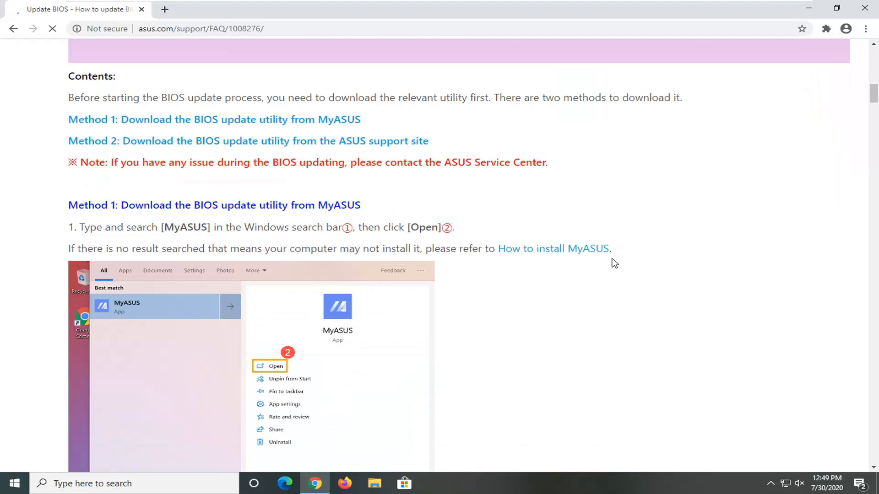
# Close the Chrome window, returning to the desktop
pyautogui.click(54, 29)
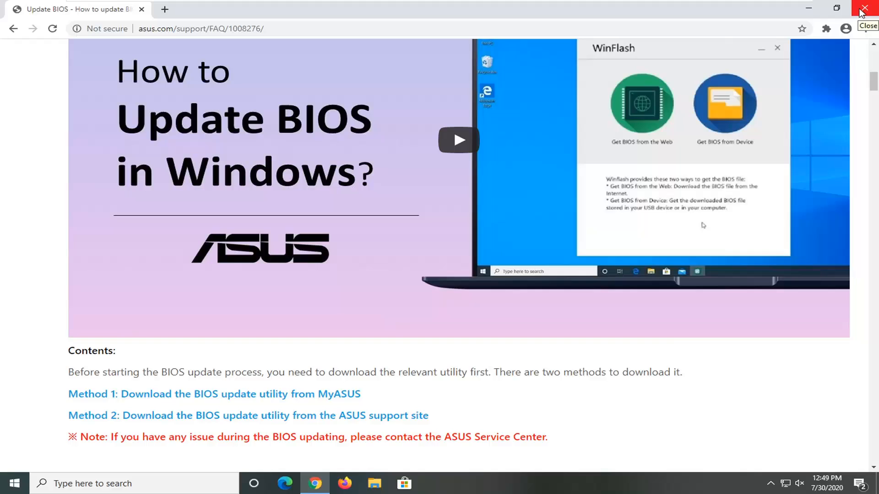
pyautogui.click(870, 8)
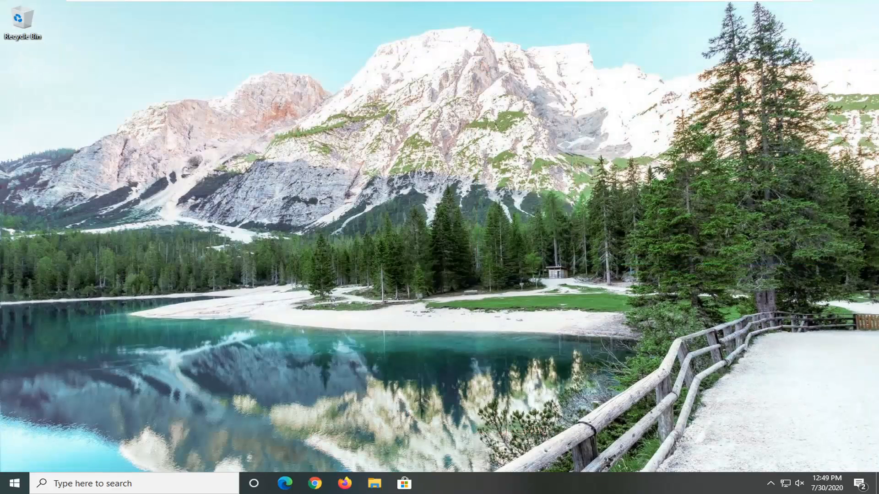